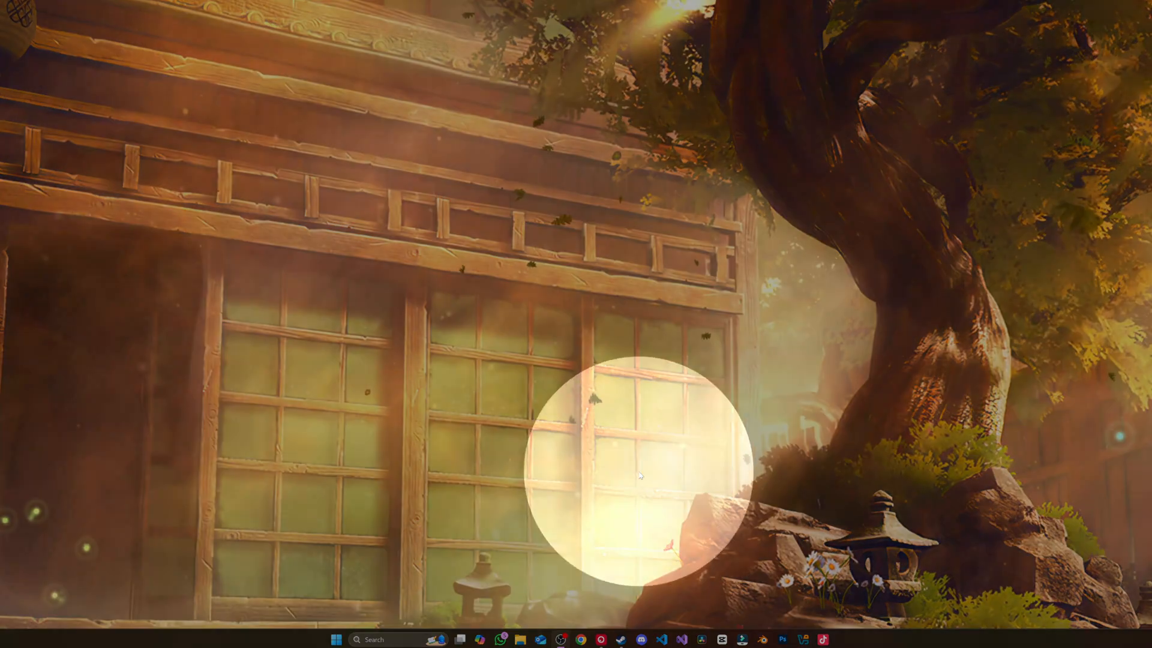
Step: Launch Wallpaper Engine from the Steam library with the default launch option
{"action": "left_click", "coordinate": [620, 638]}
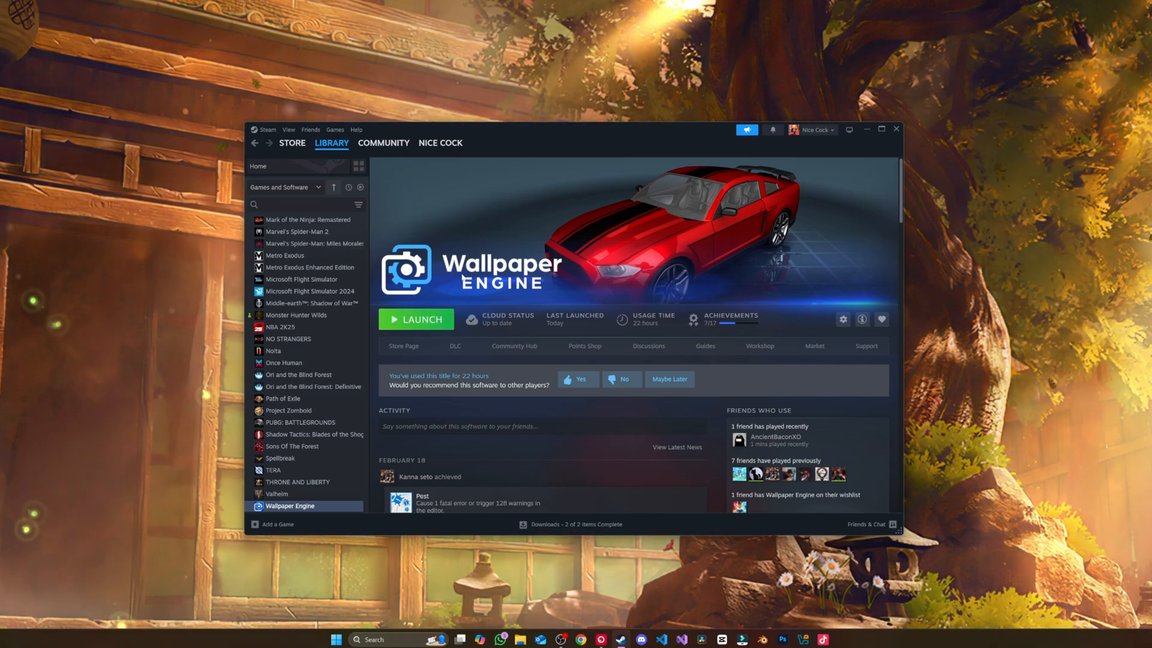
{"action": "mouse_move", "coordinate": [609, 282]}
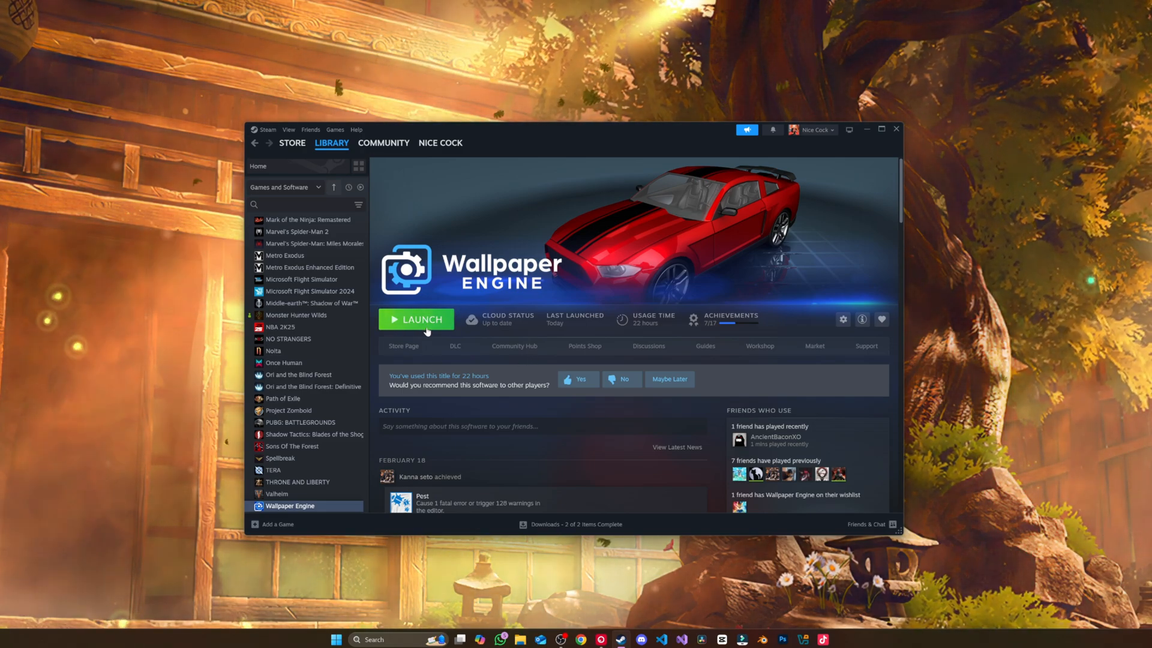
{"action": "left_click", "coordinate": [416, 319]}
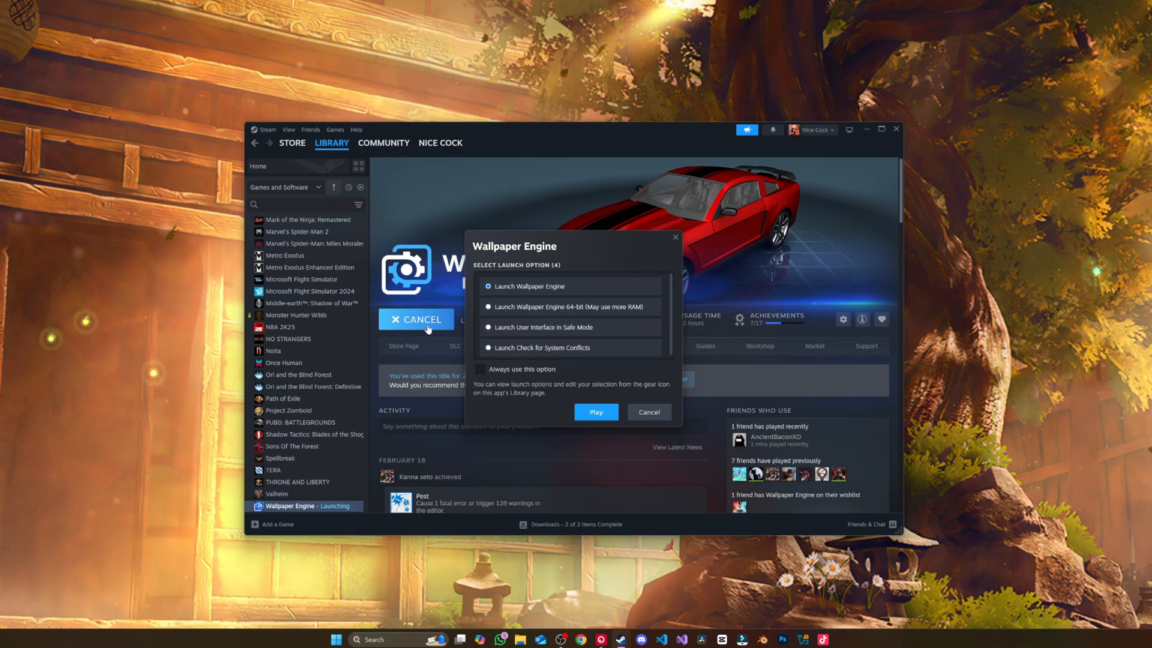
{"action": "left_click", "coordinate": [596, 412]}
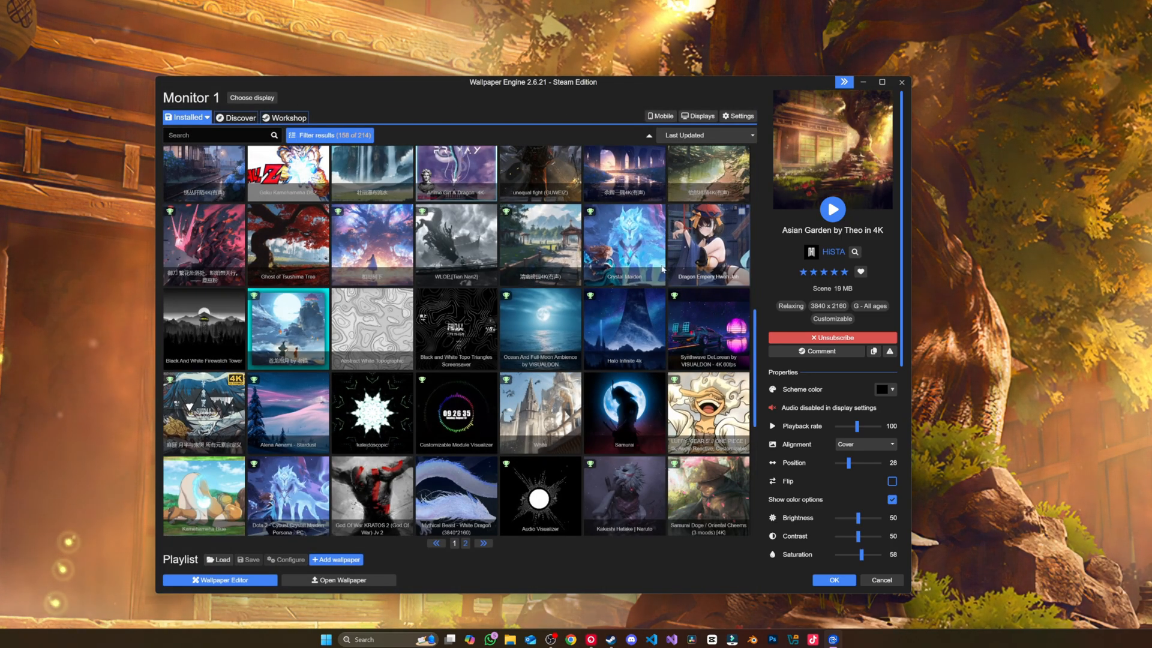
Step: Search the Workshop for 'ghost of tsushima' and apply the Tree wallpaper to Monitor 1
{"action": "scroll", "scroll_direction": "down", "scroll_amount": 3}
{"action": "type", "text": "ghost of tsushima"}
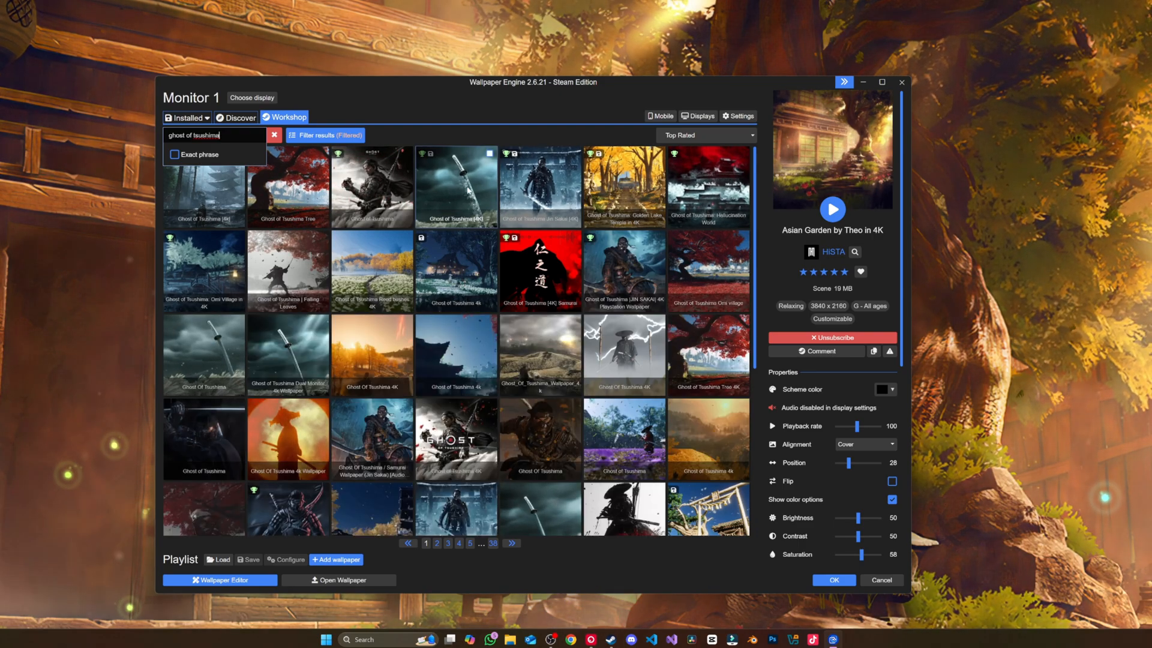
{"action": "left_click", "coordinate": [288, 186]}
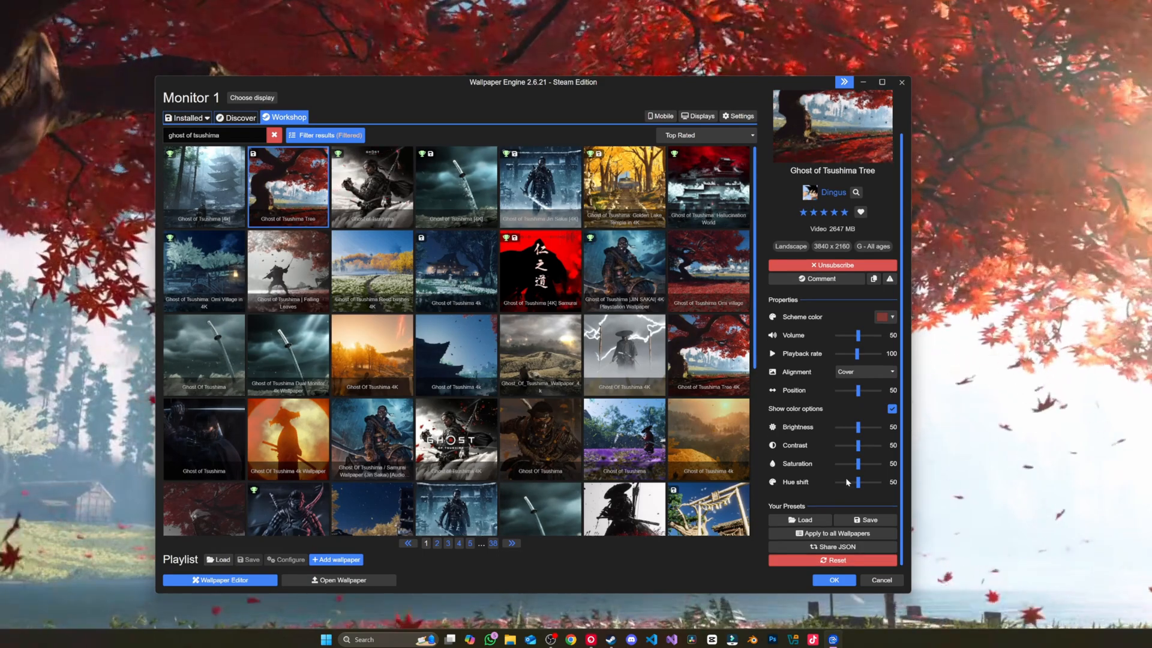
Step: Adjust the Tree wallpaper to brightness about 26, contrast 53, saturation 64, with a hue shift tweak
{"action": "left_click_drag", "start_coordinate": [866, 427], "coordinate": [849, 427]}
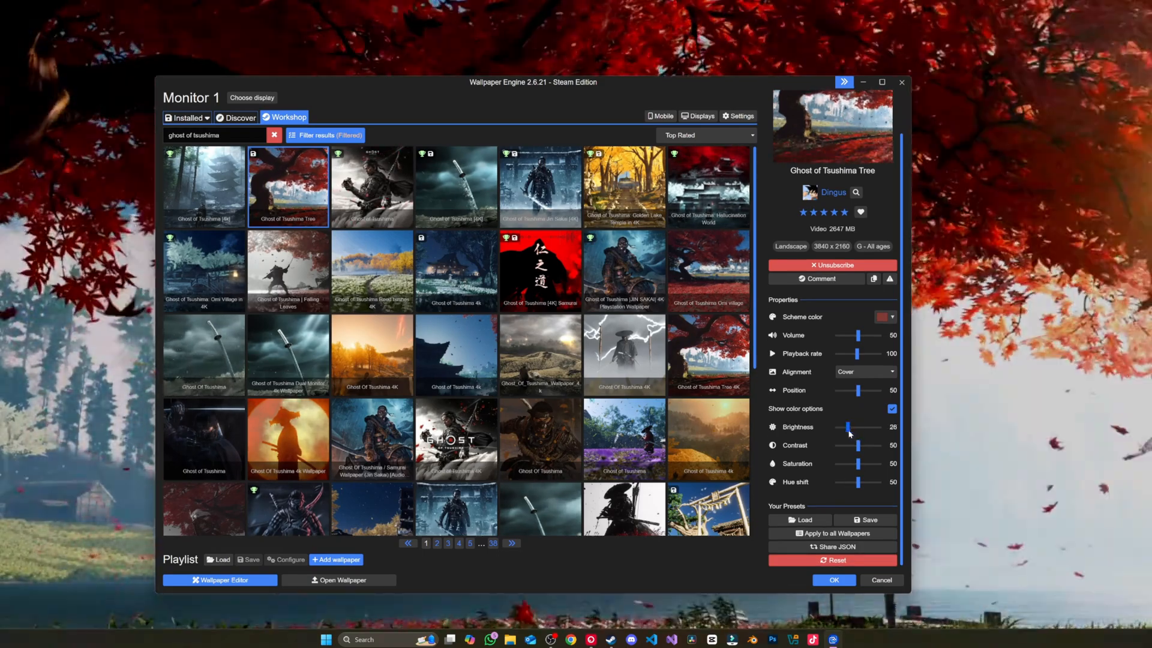
{"action": "left_click_drag", "start_coordinate": [852, 427], "coordinate": [846, 427]}
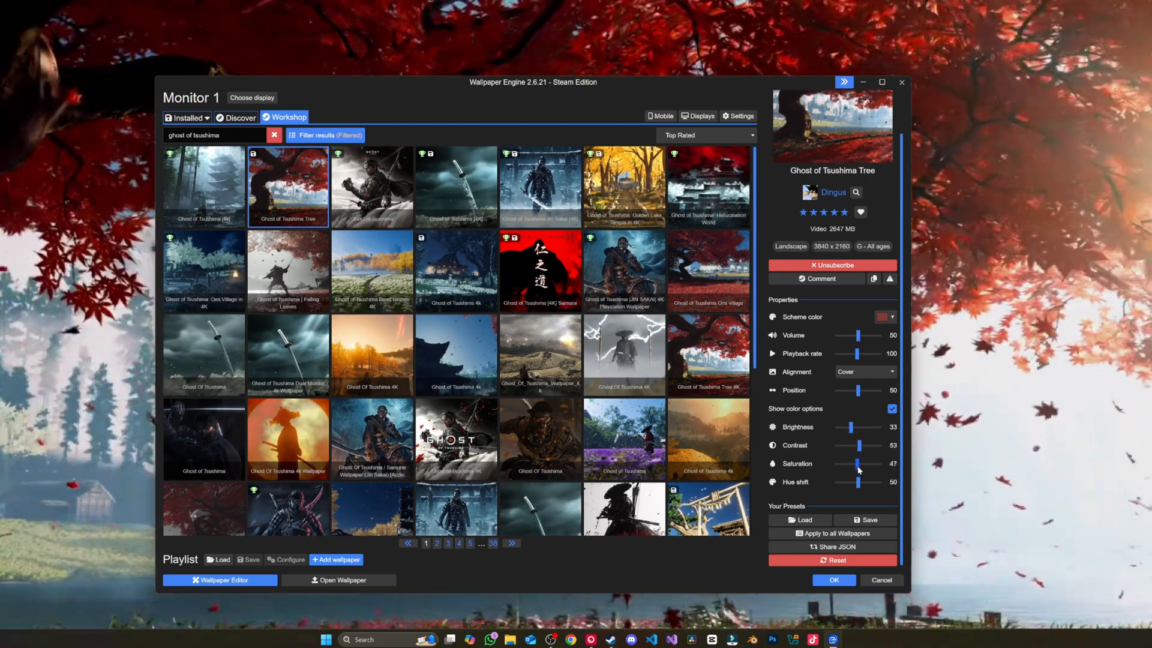
{"action": "left_click_drag", "start_coordinate": [857, 463], "coordinate": [875, 463]}
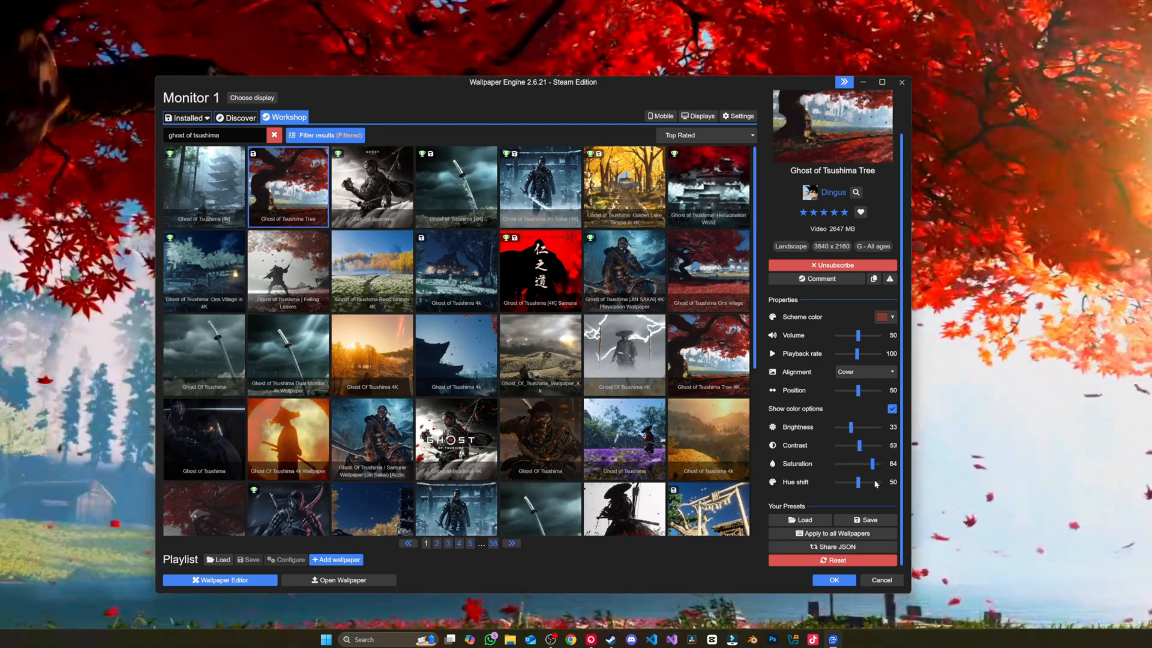
{"action": "left_click_drag", "start_coordinate": [867, 482], "coordinate": [853, 482]}
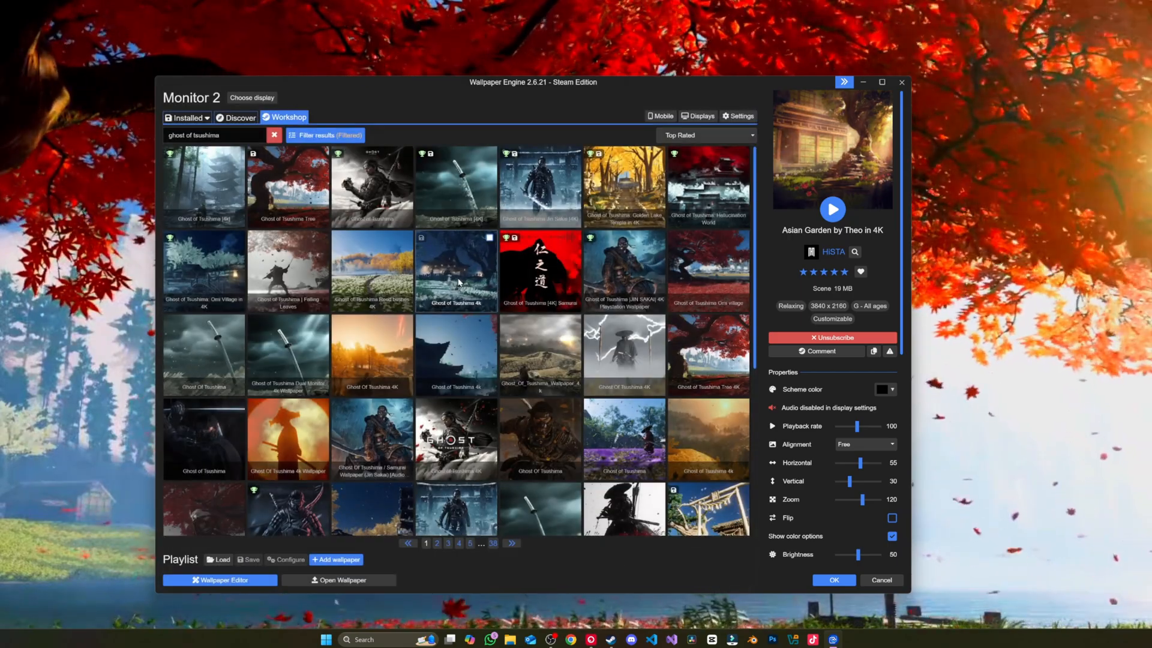
Step: Apply a Ghost of Tsushima wallpaper to Monitor 2 and close Wallpaper Engine
{"action": "left_click", "coordinate": [185, 116]}
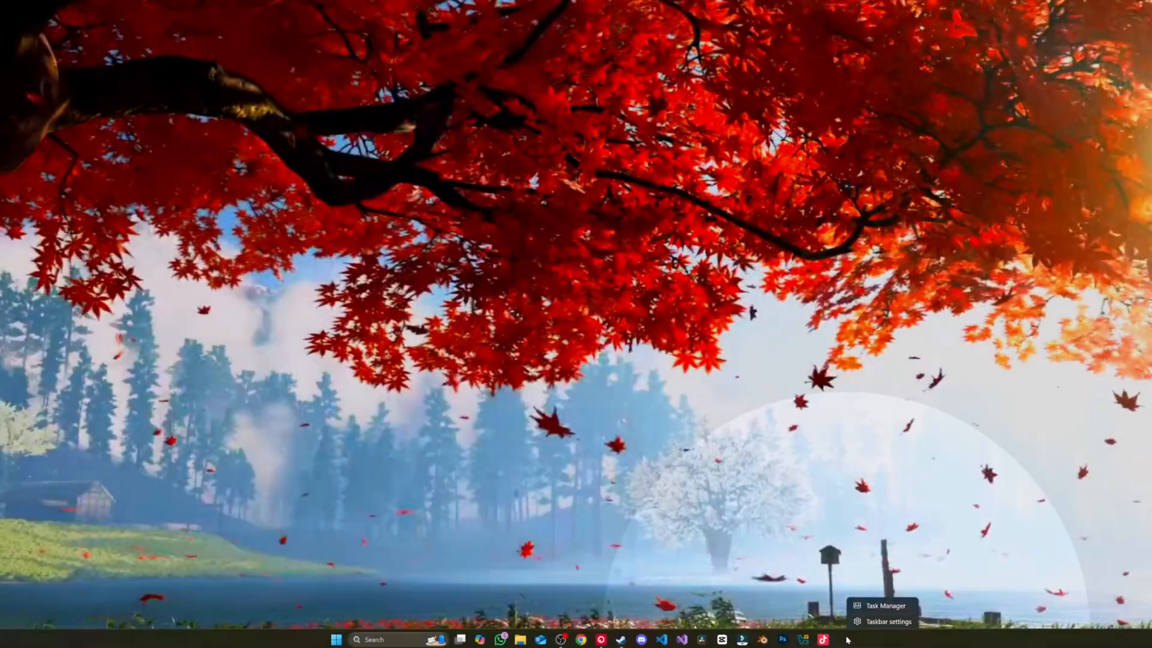
Step: Uncheck 'Show my taskbar on all displays' under Taskbar behaviors in Taskbar settings
{"action": "left_click", "coordinate": [889, 621]}
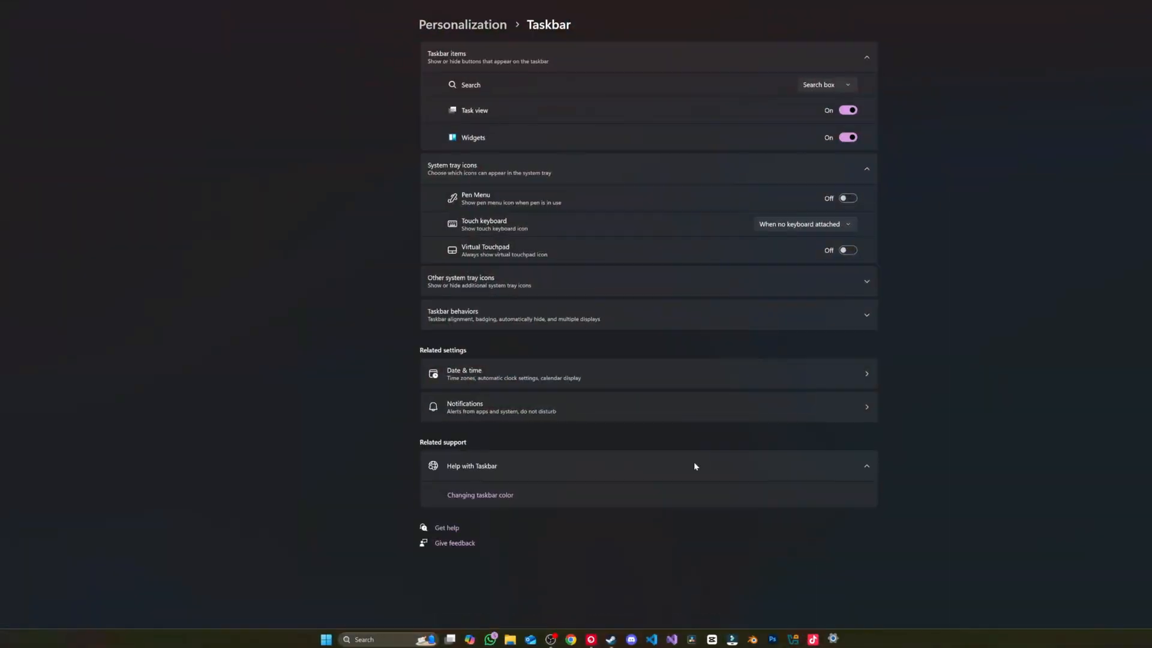
{"action": "mouse_move", "coordinate": [520, 263]}
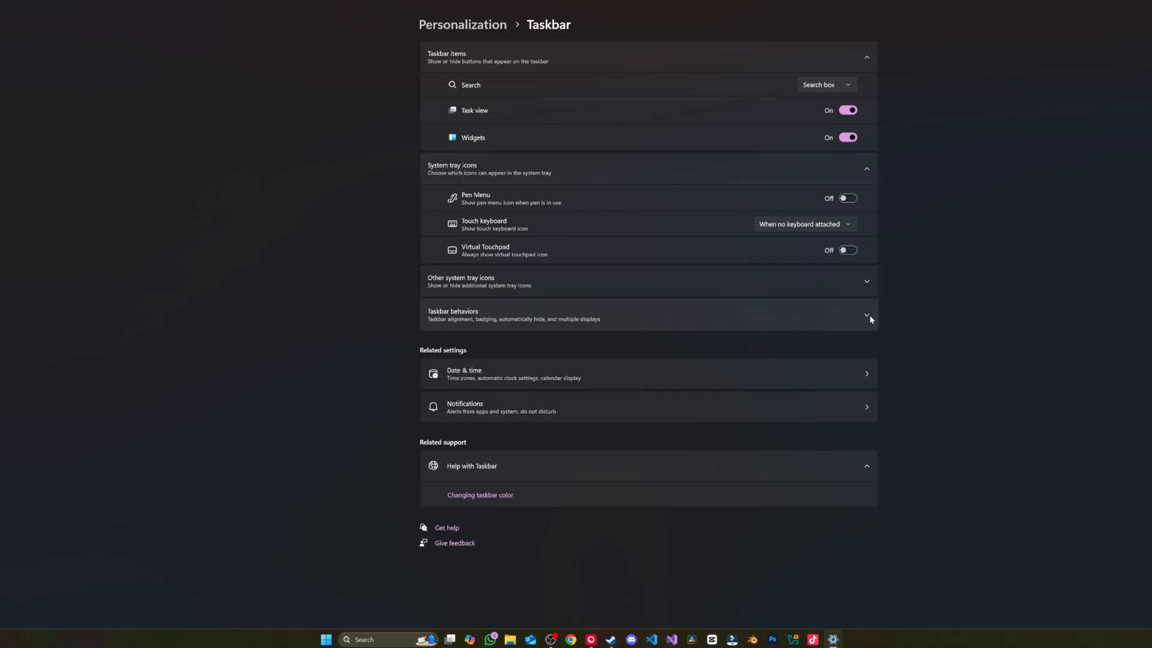
{"action": "left_click", "coordinate": [865, 314]}
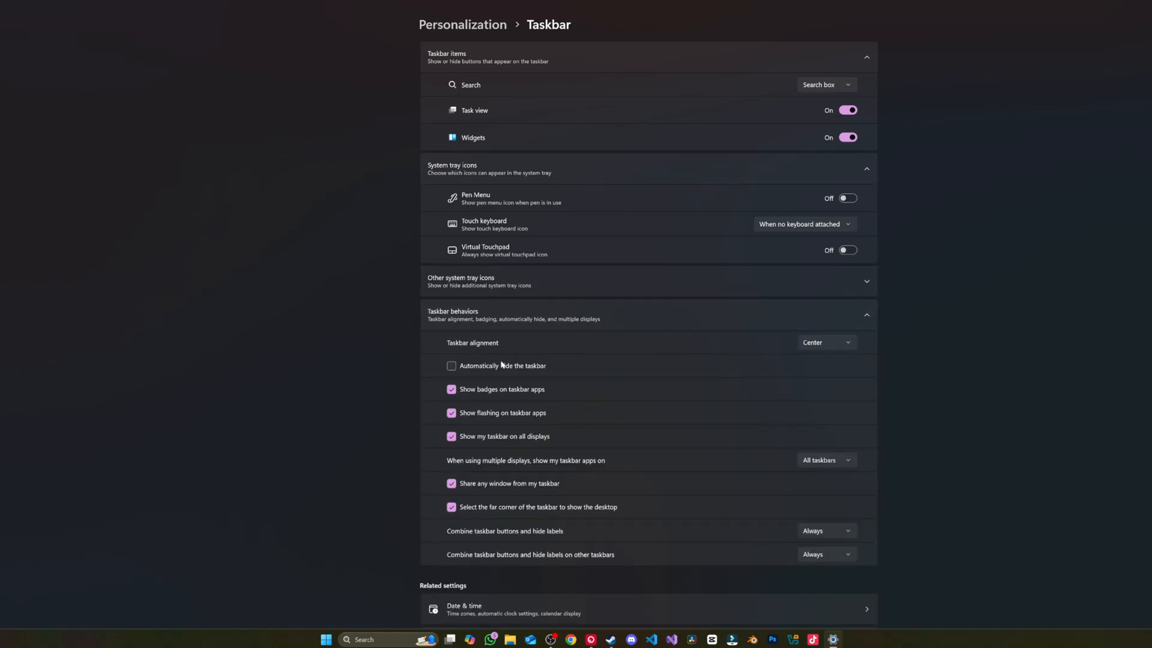
{"action": "scroll", "scroll_direction": "down", "scroll_amount": 3}
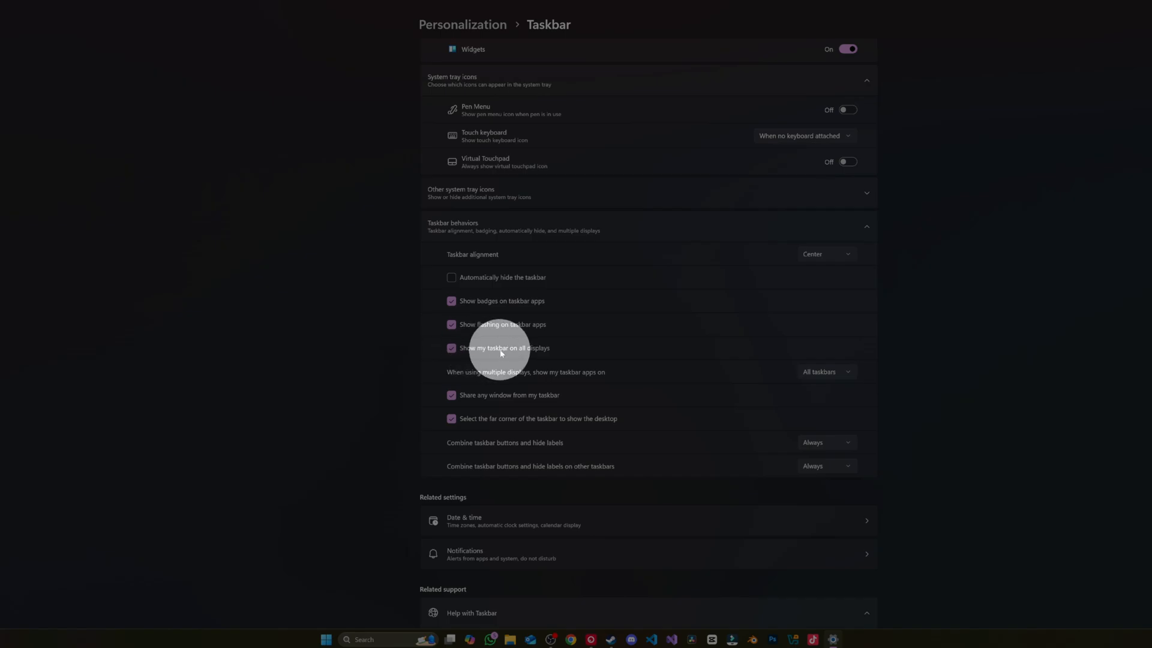
{"action": "left_click", "coordinate": [453, 351]}
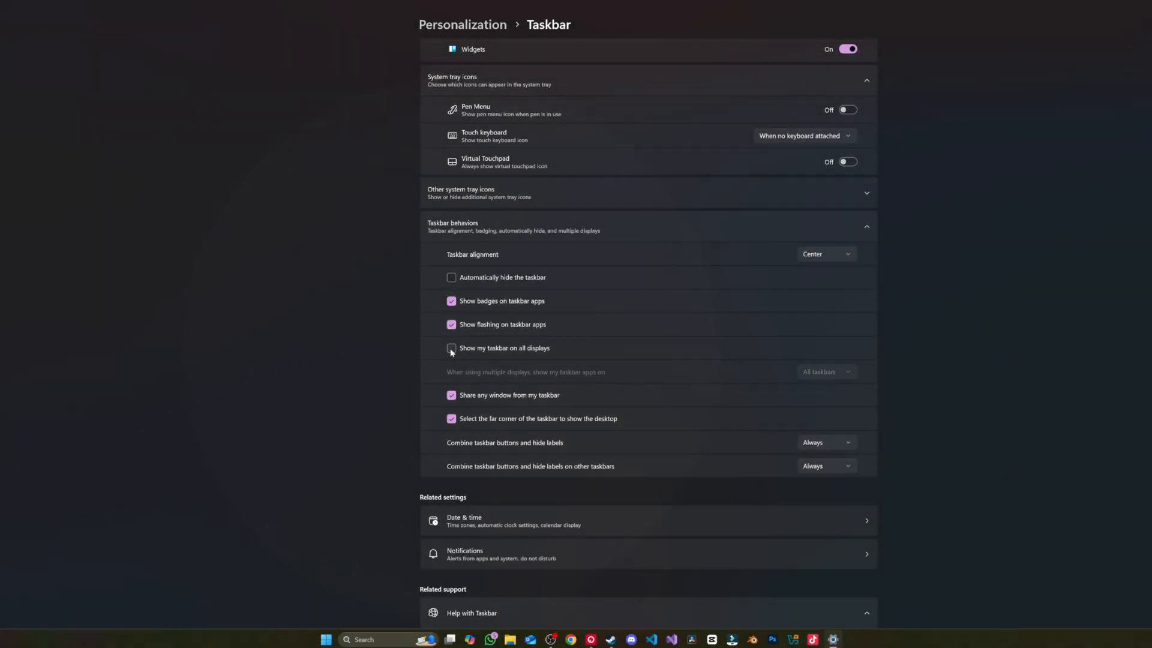